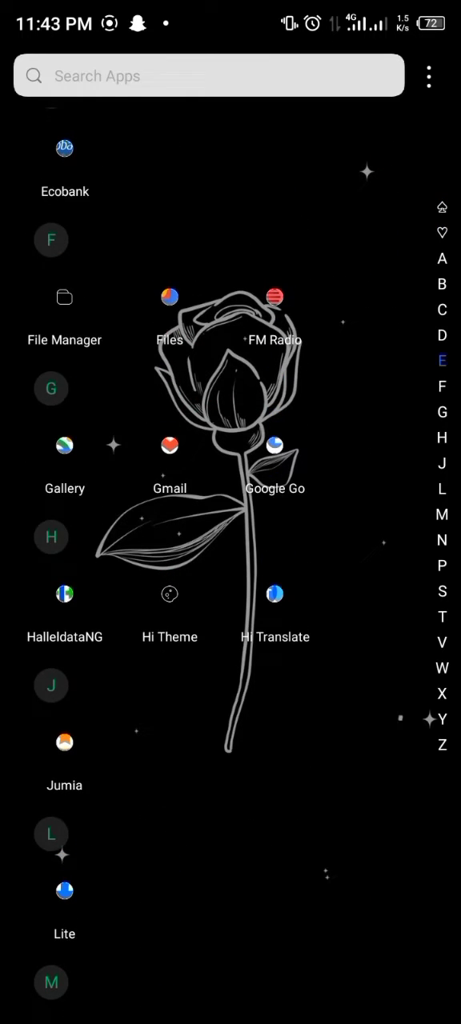
Step: Scroll the app drawer to reach Chrome and bring up the JAMB e-Facility dashboard
{"action": "scroll", "scroll_direction": "down", "scroll_amount": 3}
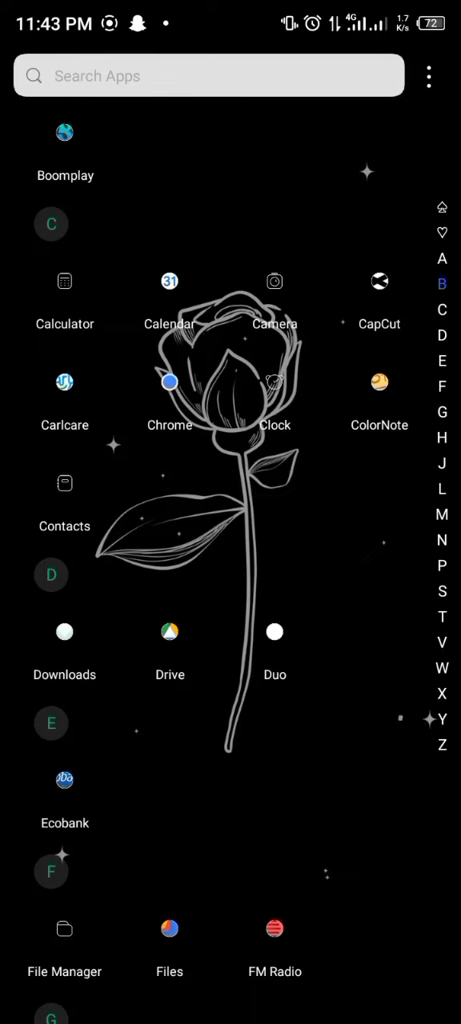
{"action": "scroll", "scroll_direction": "down", "scroll_amount": 3}
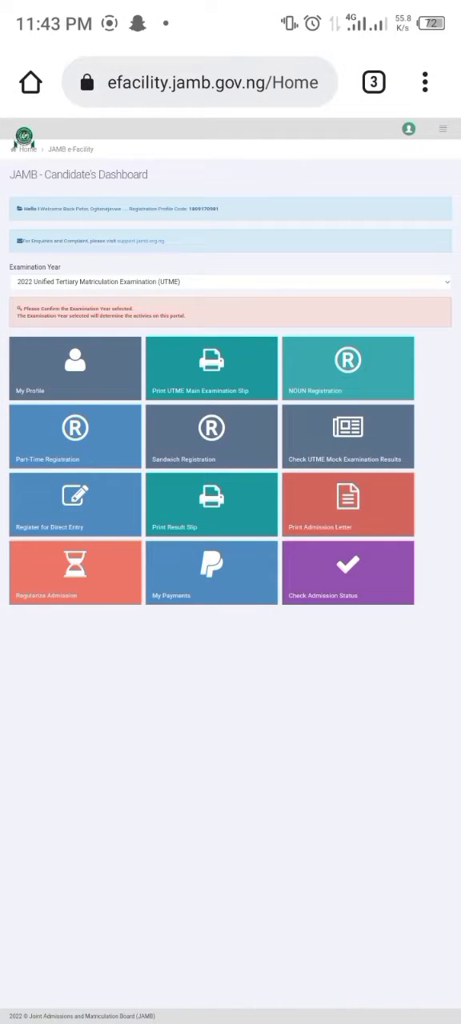
Step: Fill the login form with a saved e-mail address and its autofilled password
{"action": "left_click", "coordinate": [441, 128]}
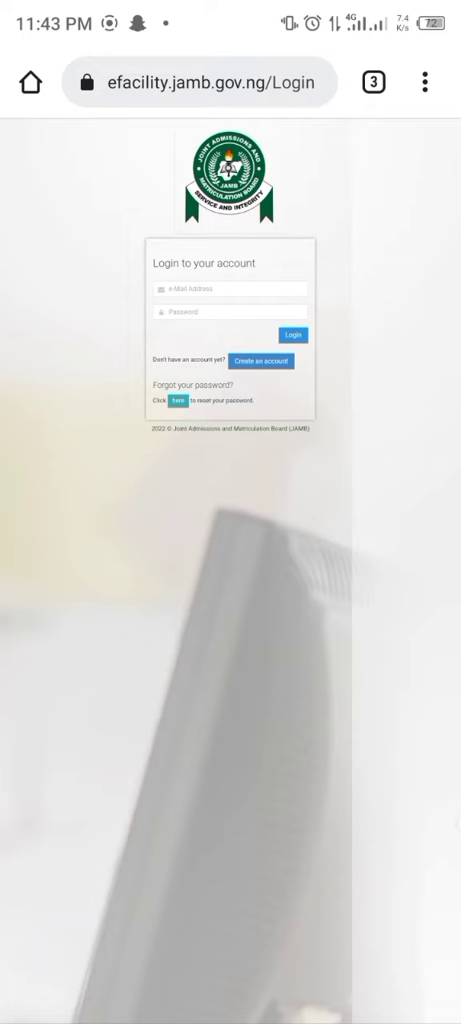
{"action": "left_click", "coordinate": [230, 312]}
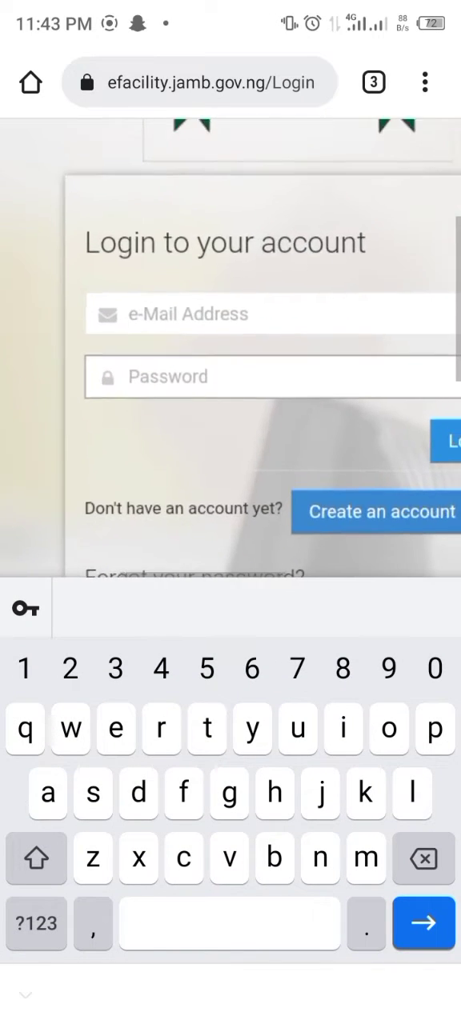
{"action": "left_click", "coordinate": [240, 314]}
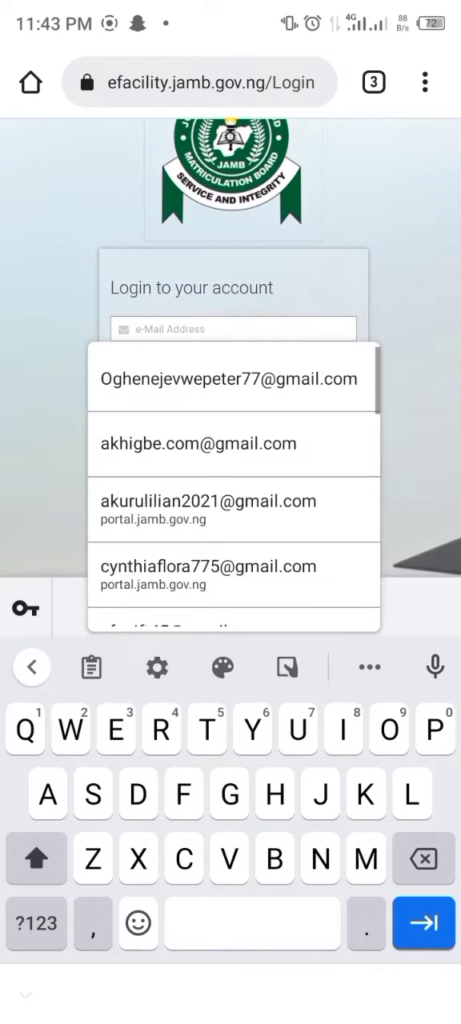
{"action": "left_click", "coordinate": [230, 377]}
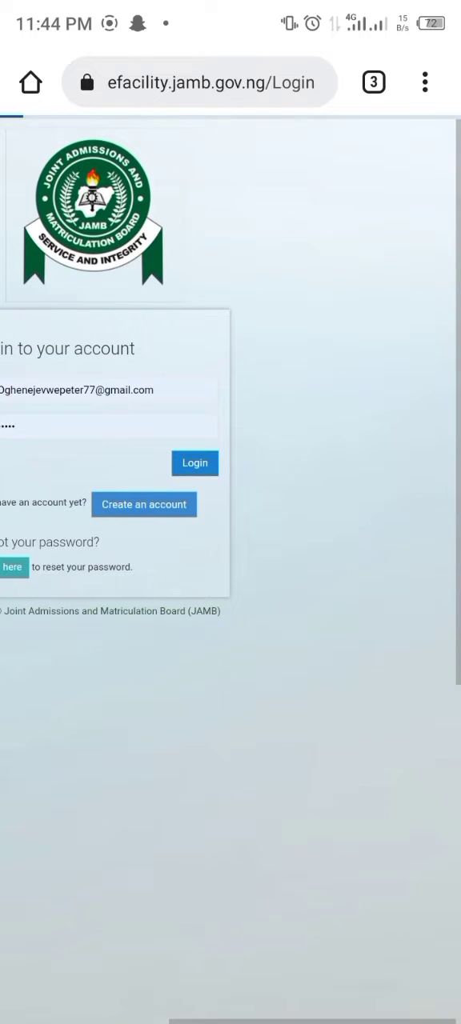
Step: Sign in, enter Check Admission Status and continue via Access my CAPS to the CAPS welcome page
{"action": "left_click", "coordinate": [196, 463]}
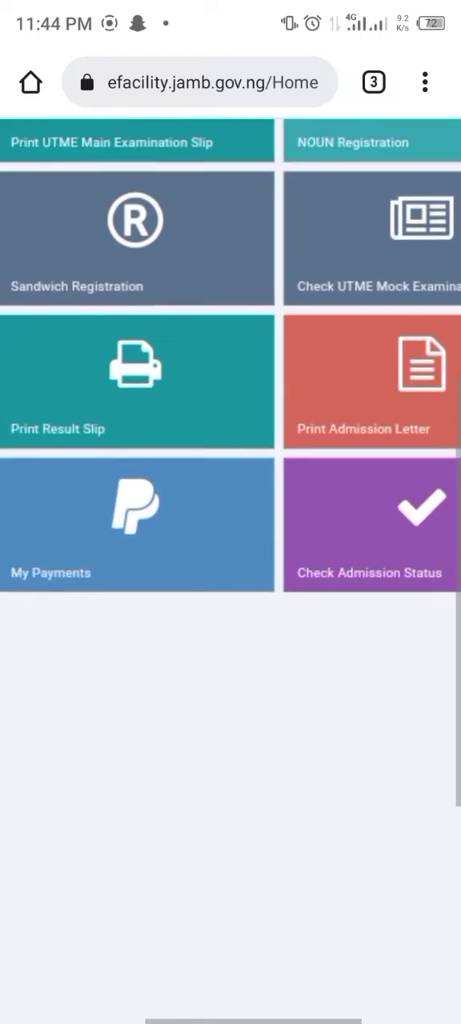
{"action": "scroll", "scroll_direction": "down", "scroll_amount": 3}
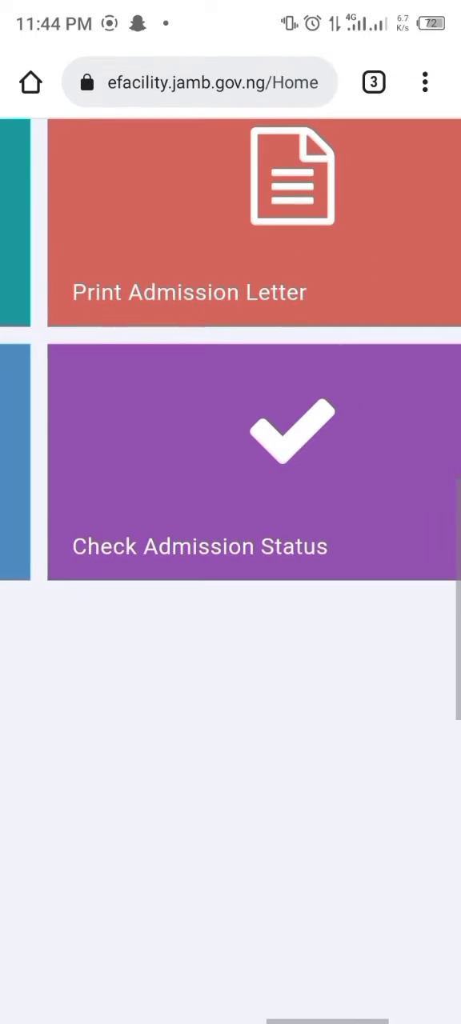
{"action": "left_click", "coordinate": [232, 462]}
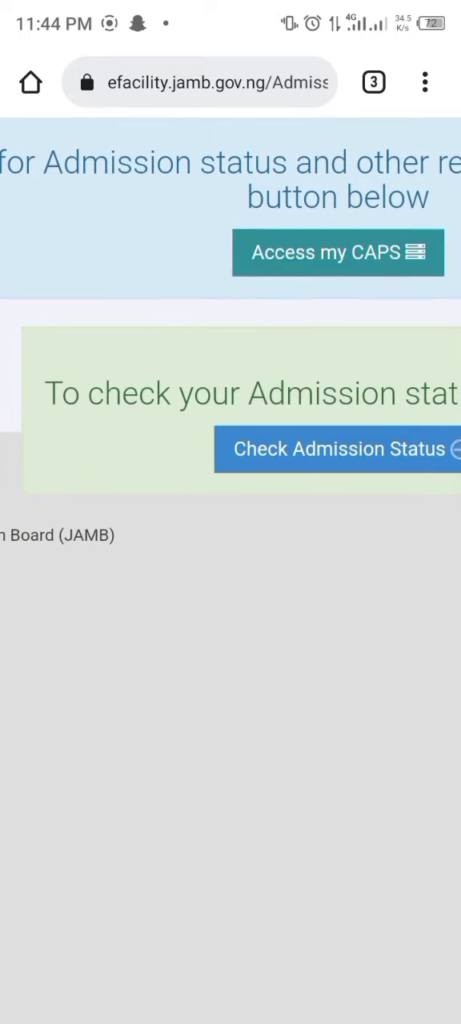
{"action": "left_click", "coordinate": [337, 252]}
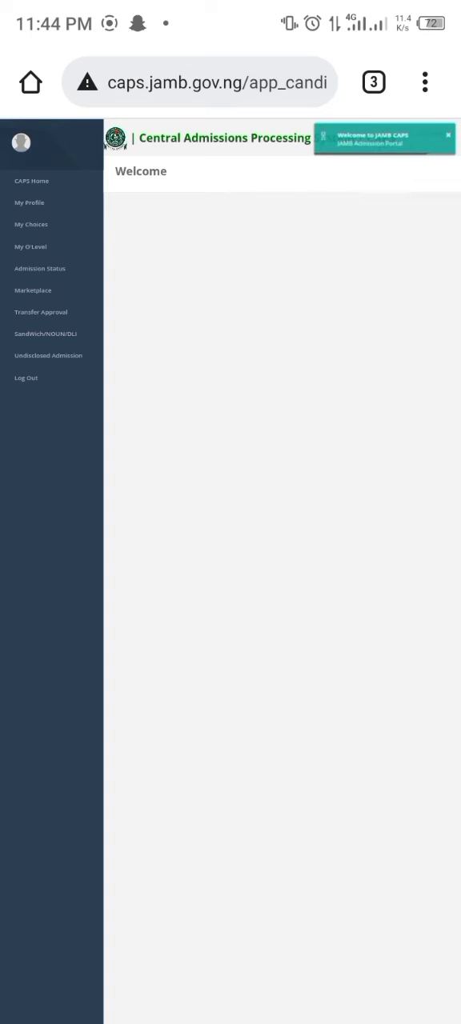
Step: Return to Admission Status, revisit the CAPS welcome page, then go back to the 2020 UTME Admission Status page
{"action": "left_click", "coordinate": [425, 83]}
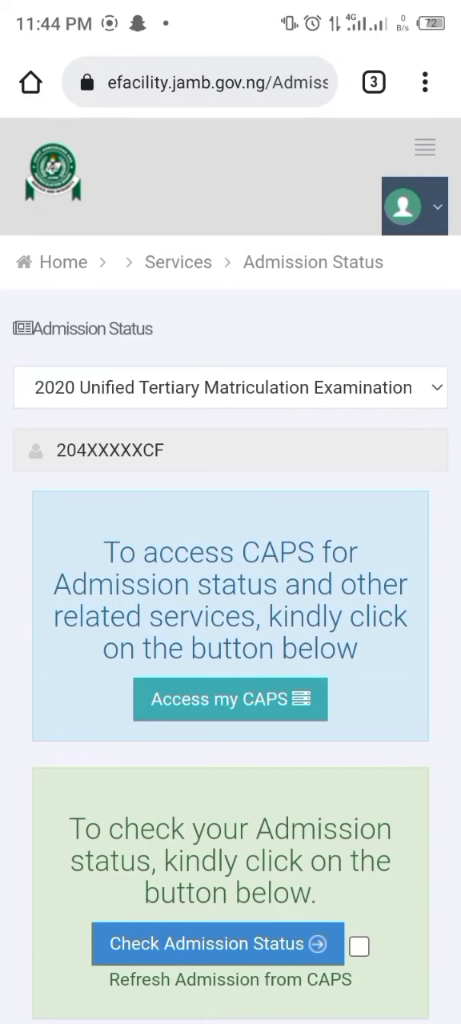
{"action": "scroll", "scroll_direction": "down", "scroll_amount": 3}
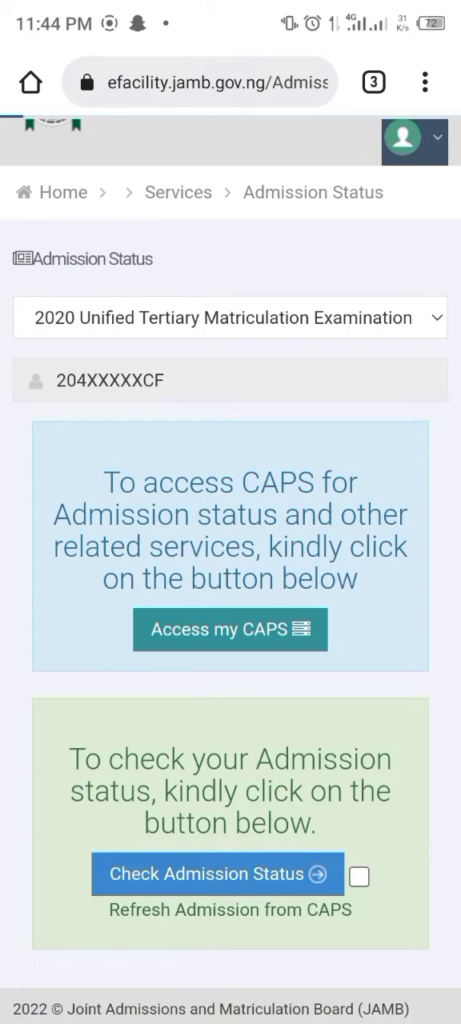
{"action": "left_click", "coordinate": [230, 630]}
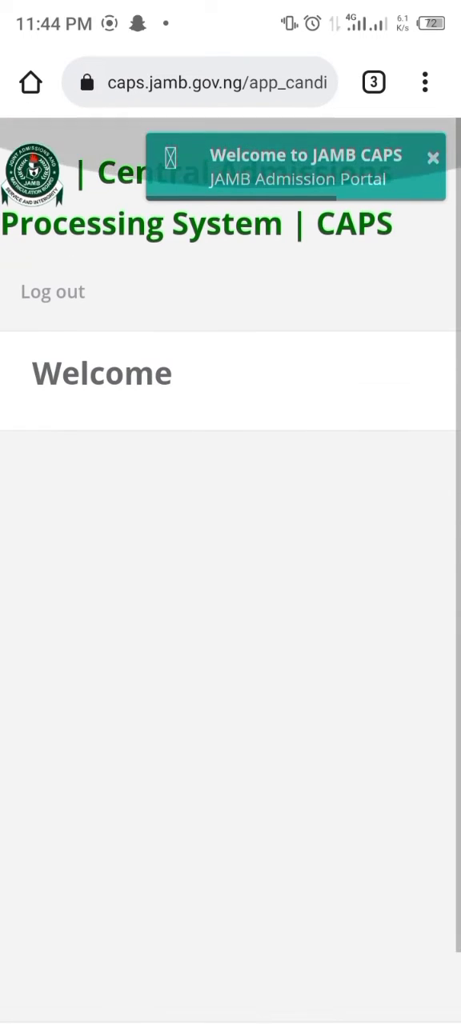
{"action": "left_click", "coordinate": [425, 83]}
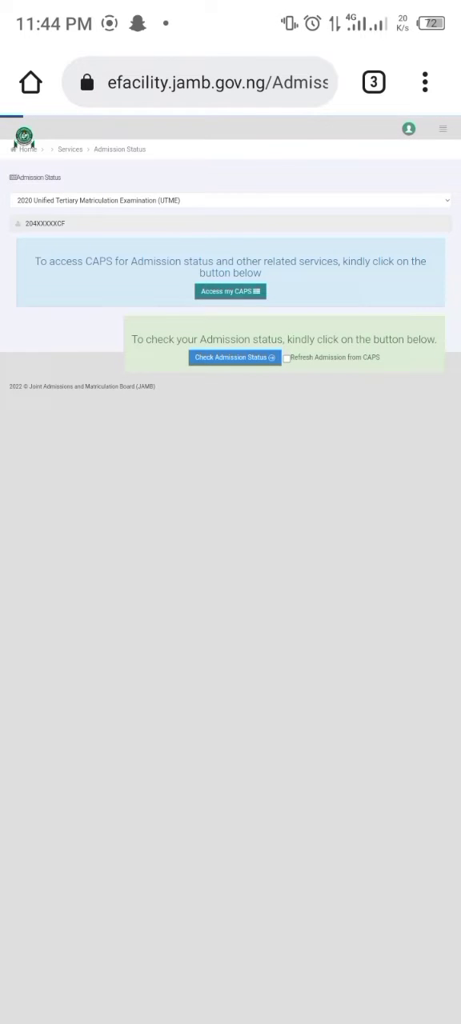
Step: Enter CAPS again and show the My O'Level table of uploaded results by subject, grade and year
{"action": "left_click", "coordinate": [230, 291]}
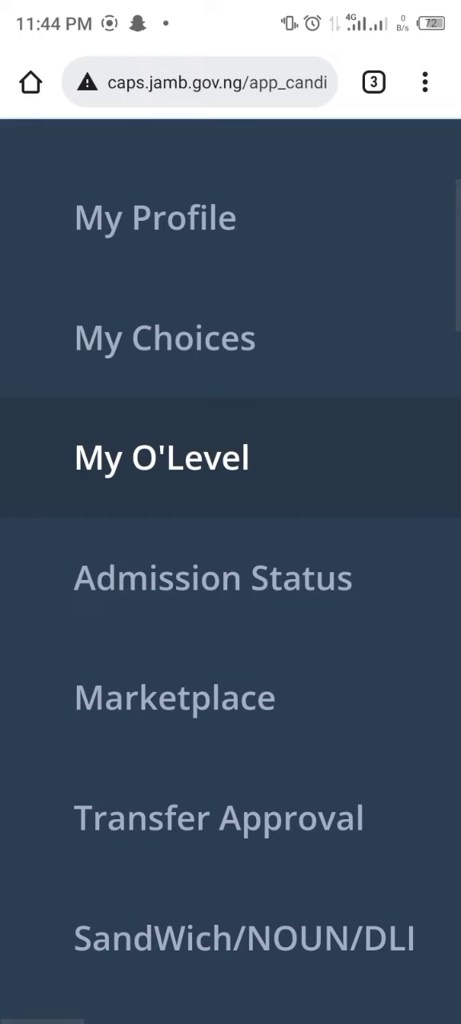
{"action": "left_click", "coordinate": [162, 458]}
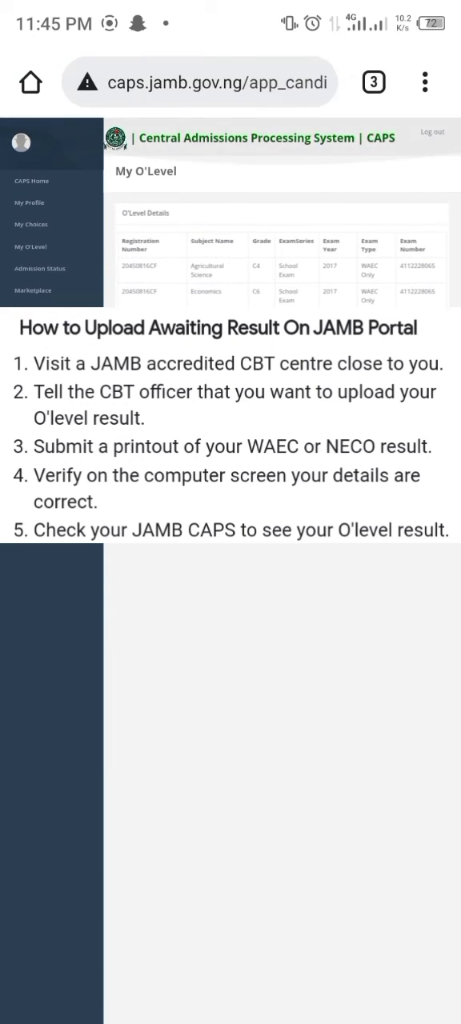
{"action": "scroll", "scroll_direction": "up", "scroll_amount": 3}
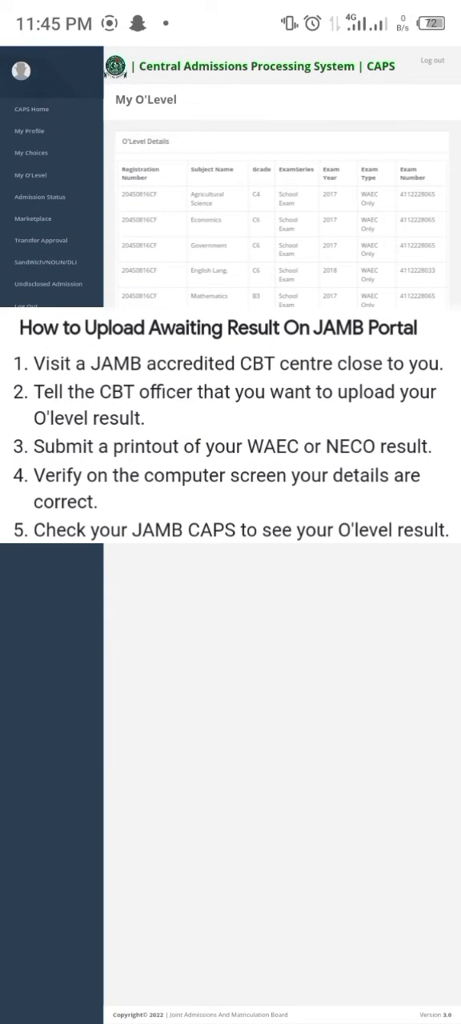